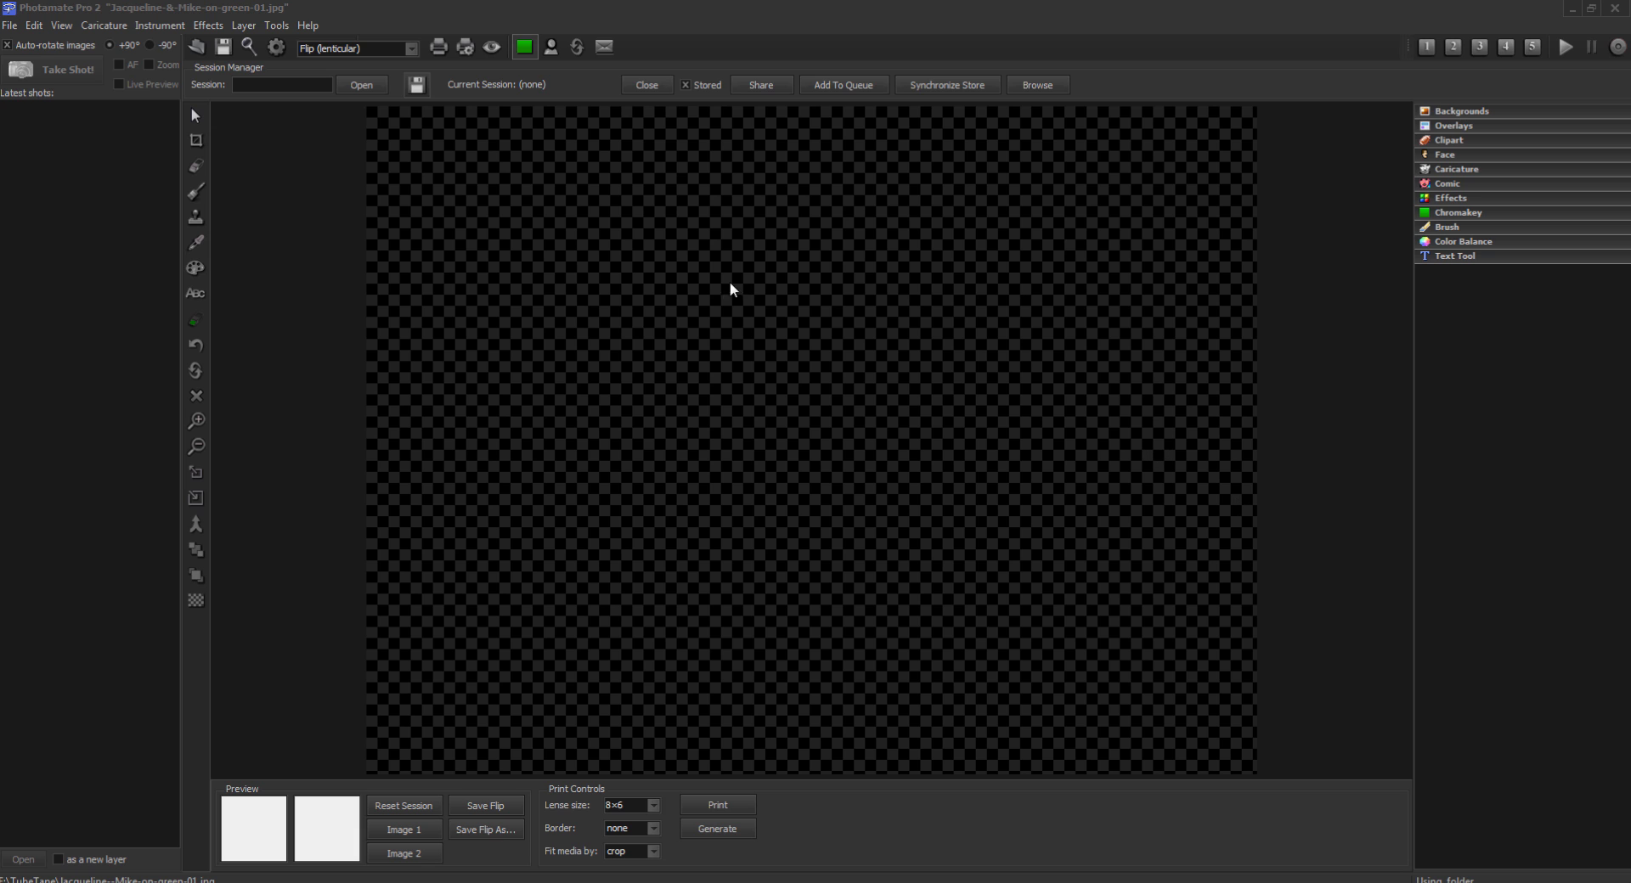
- Open the recent photo 8F8A2092.JPG from the File menu into the flip layout
left_click(10, 26)
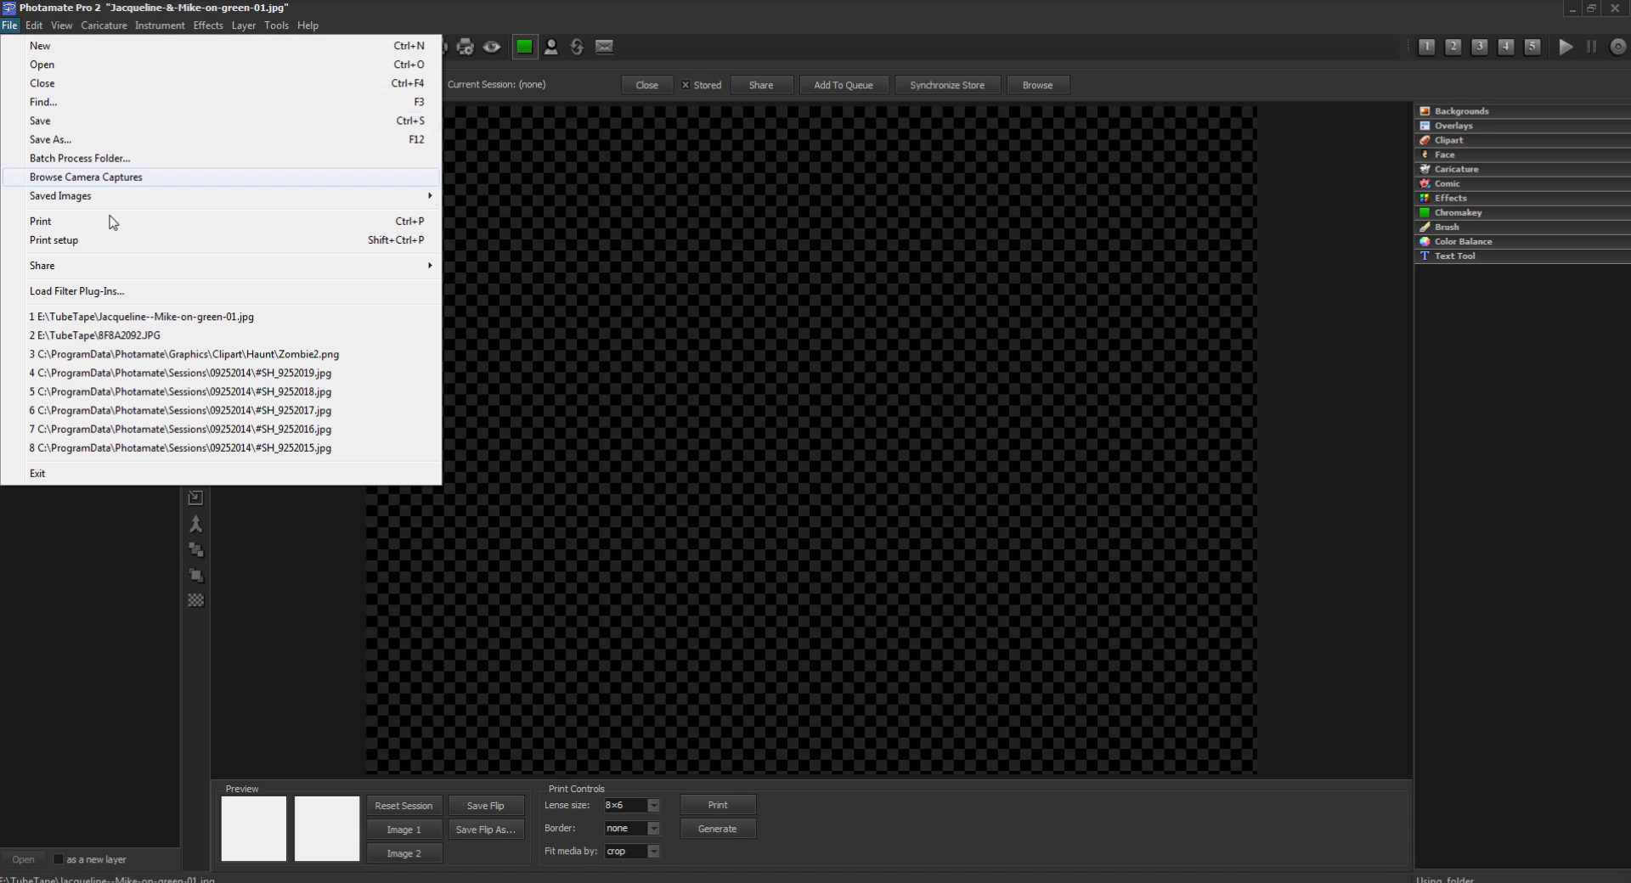
left_click(98, 334)
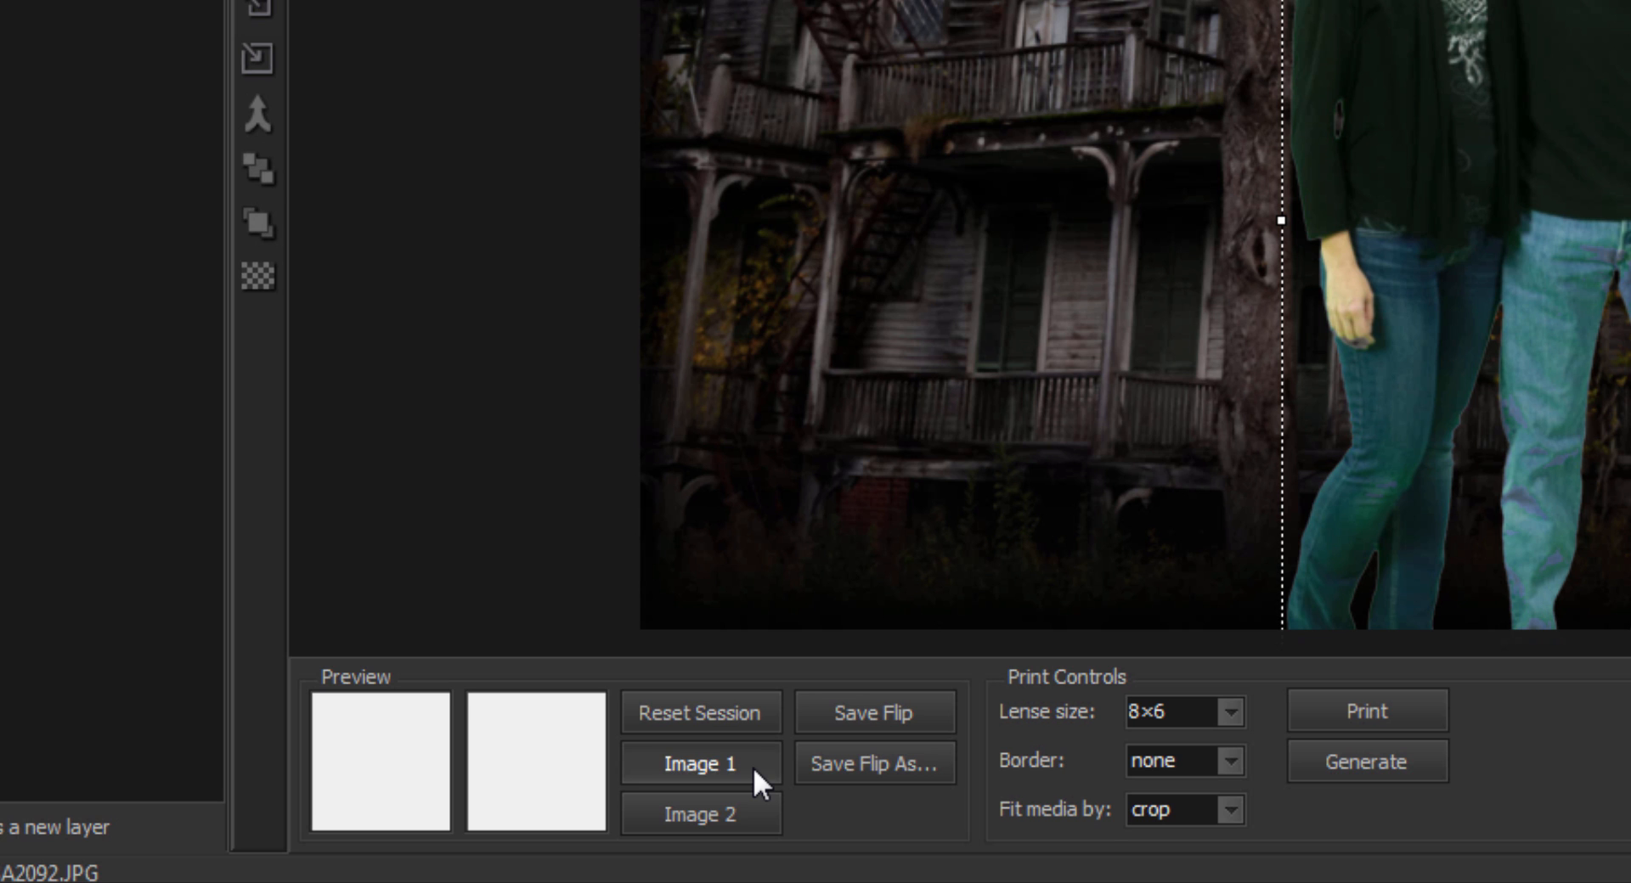
- Capture the couple on the Haunt background as flip Image 1
left_click(698, 762)
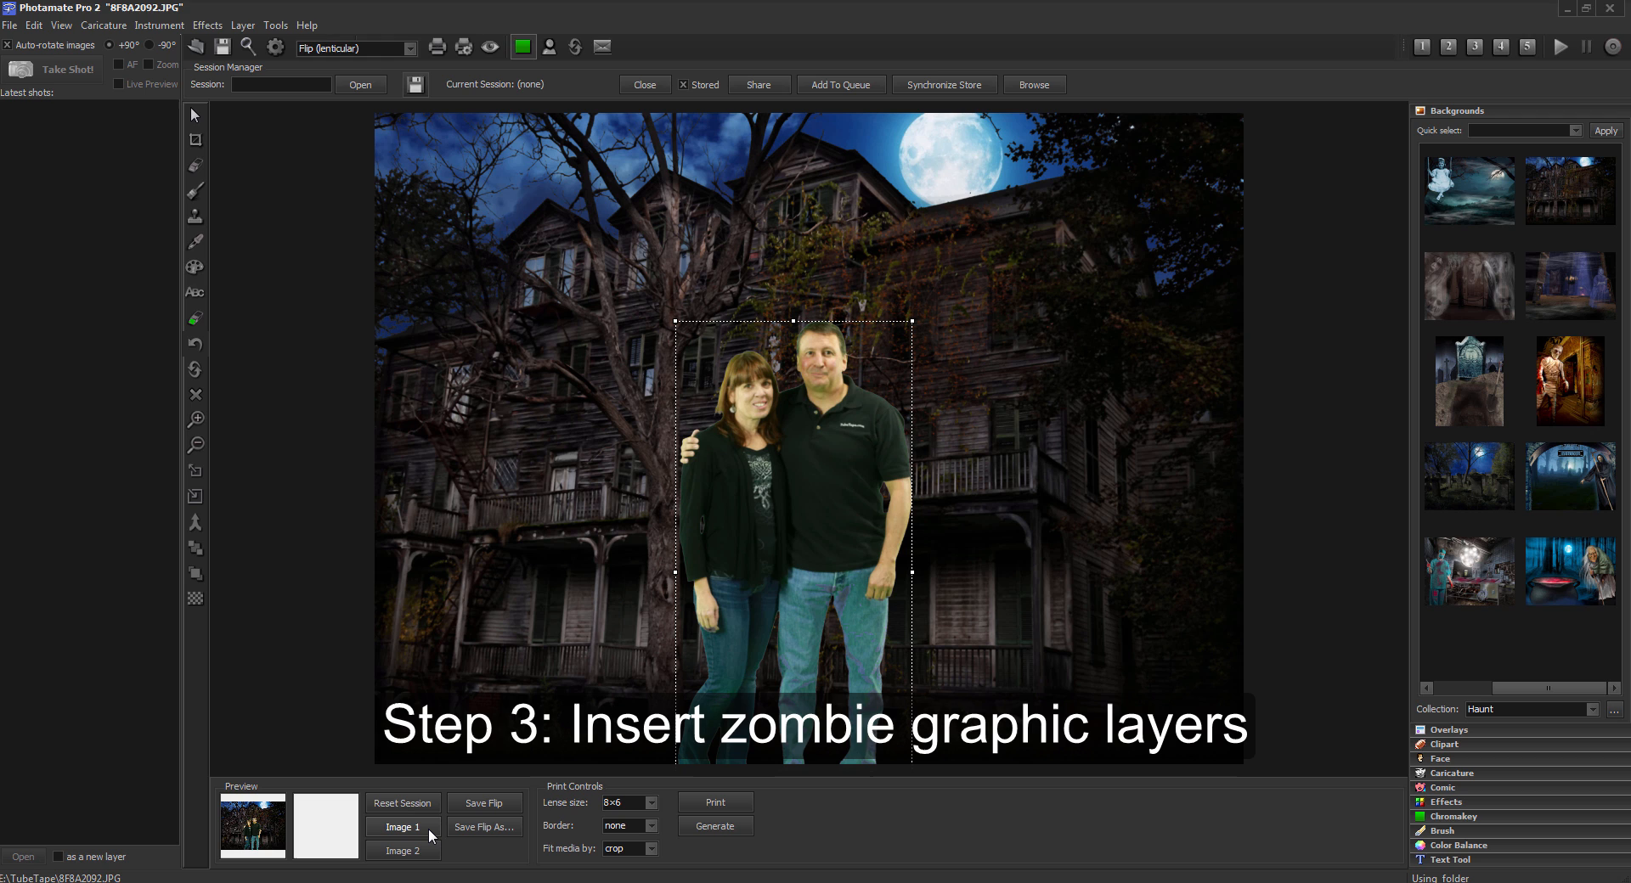
- Add the zombie figures from the Haunt clipart collection over the couple
left_click(401, 826)
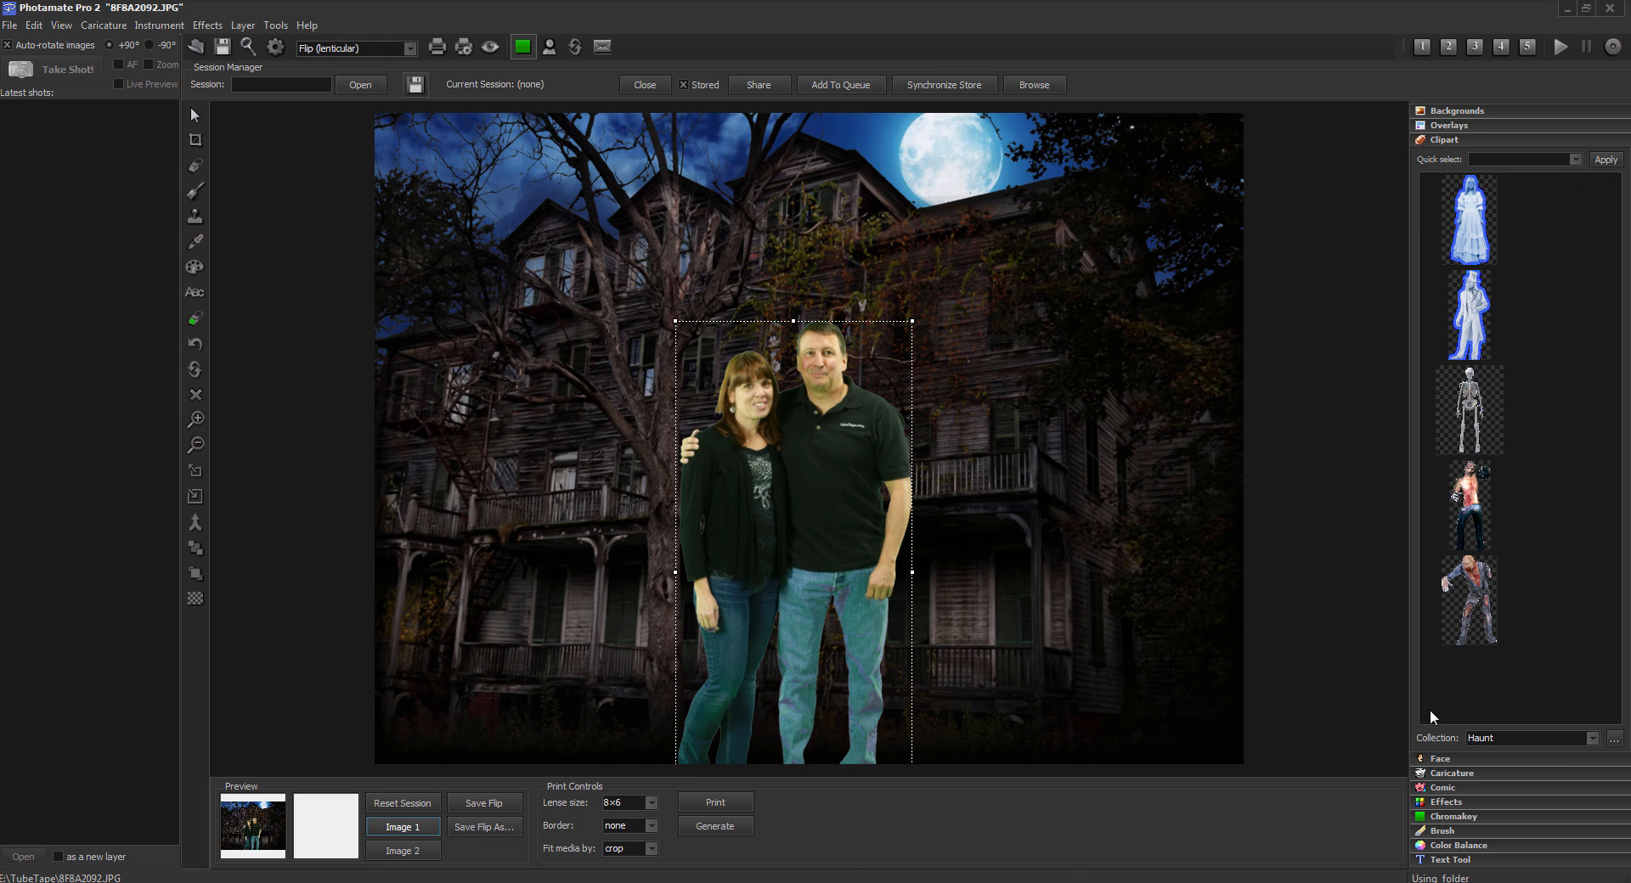
left_click(1468, 504)
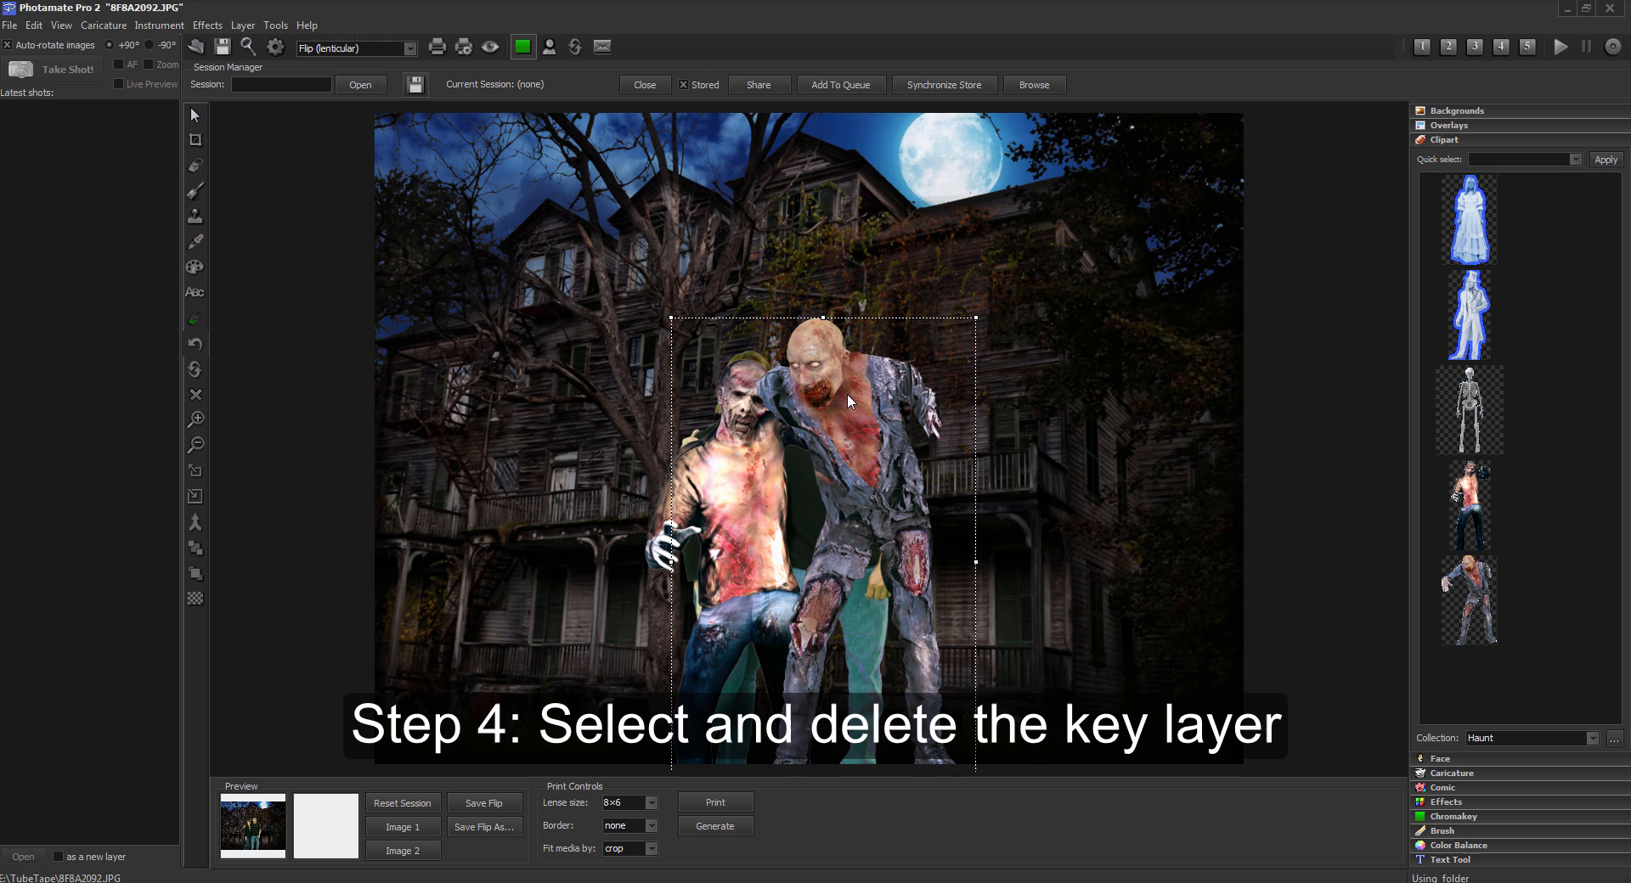
mouse_move(841, 418)
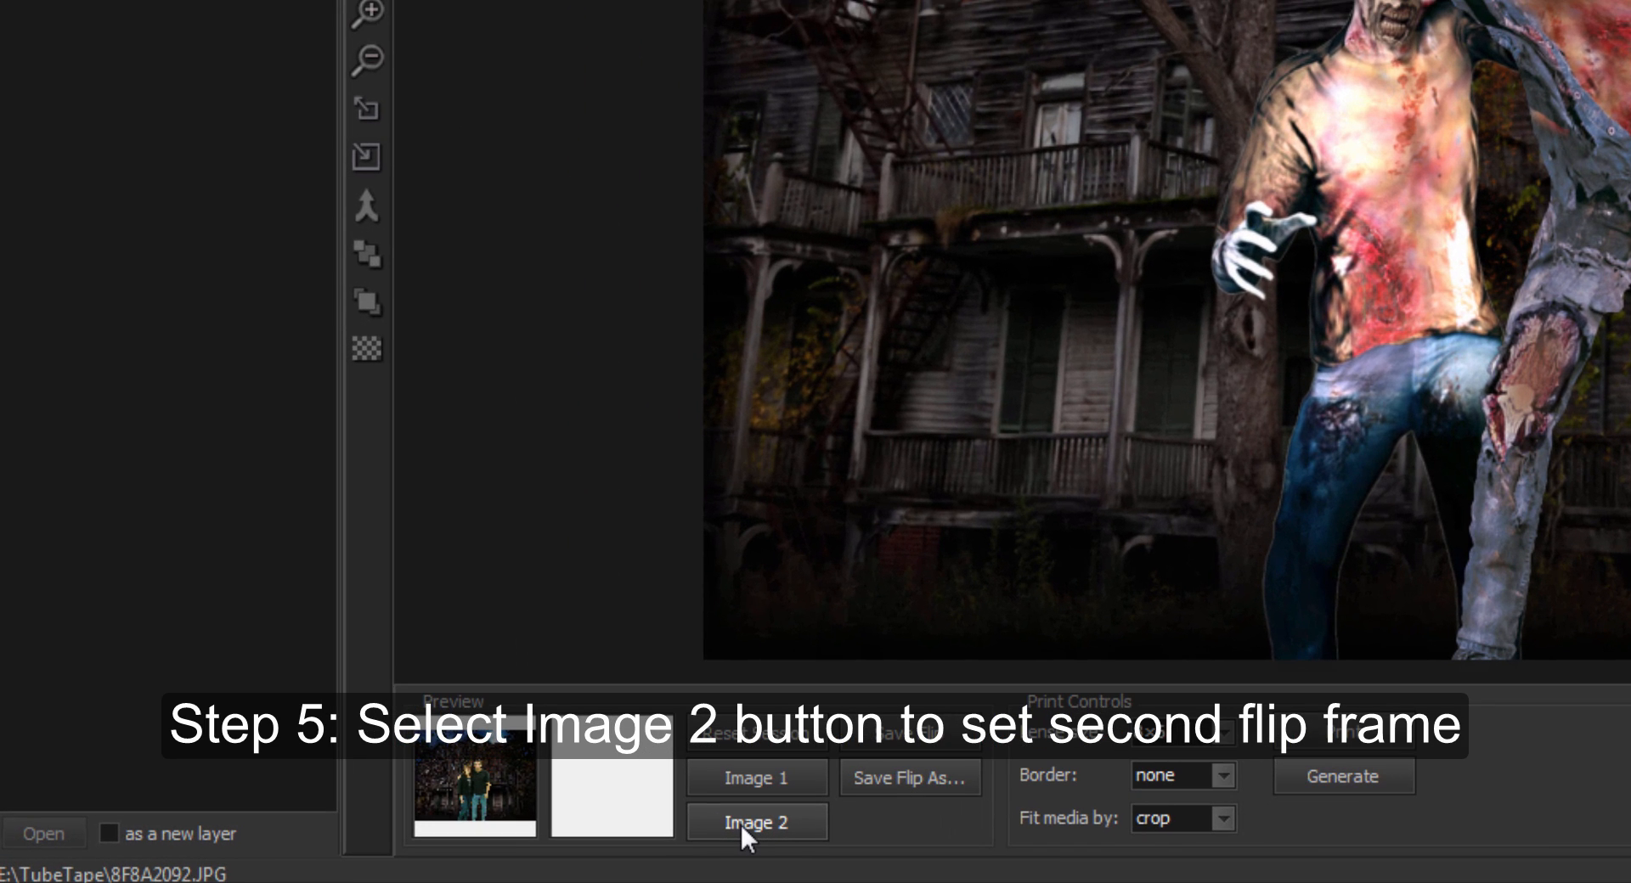
- Capture the zombies-only haunted house scene as flip Image 2
left_click(758, 822)
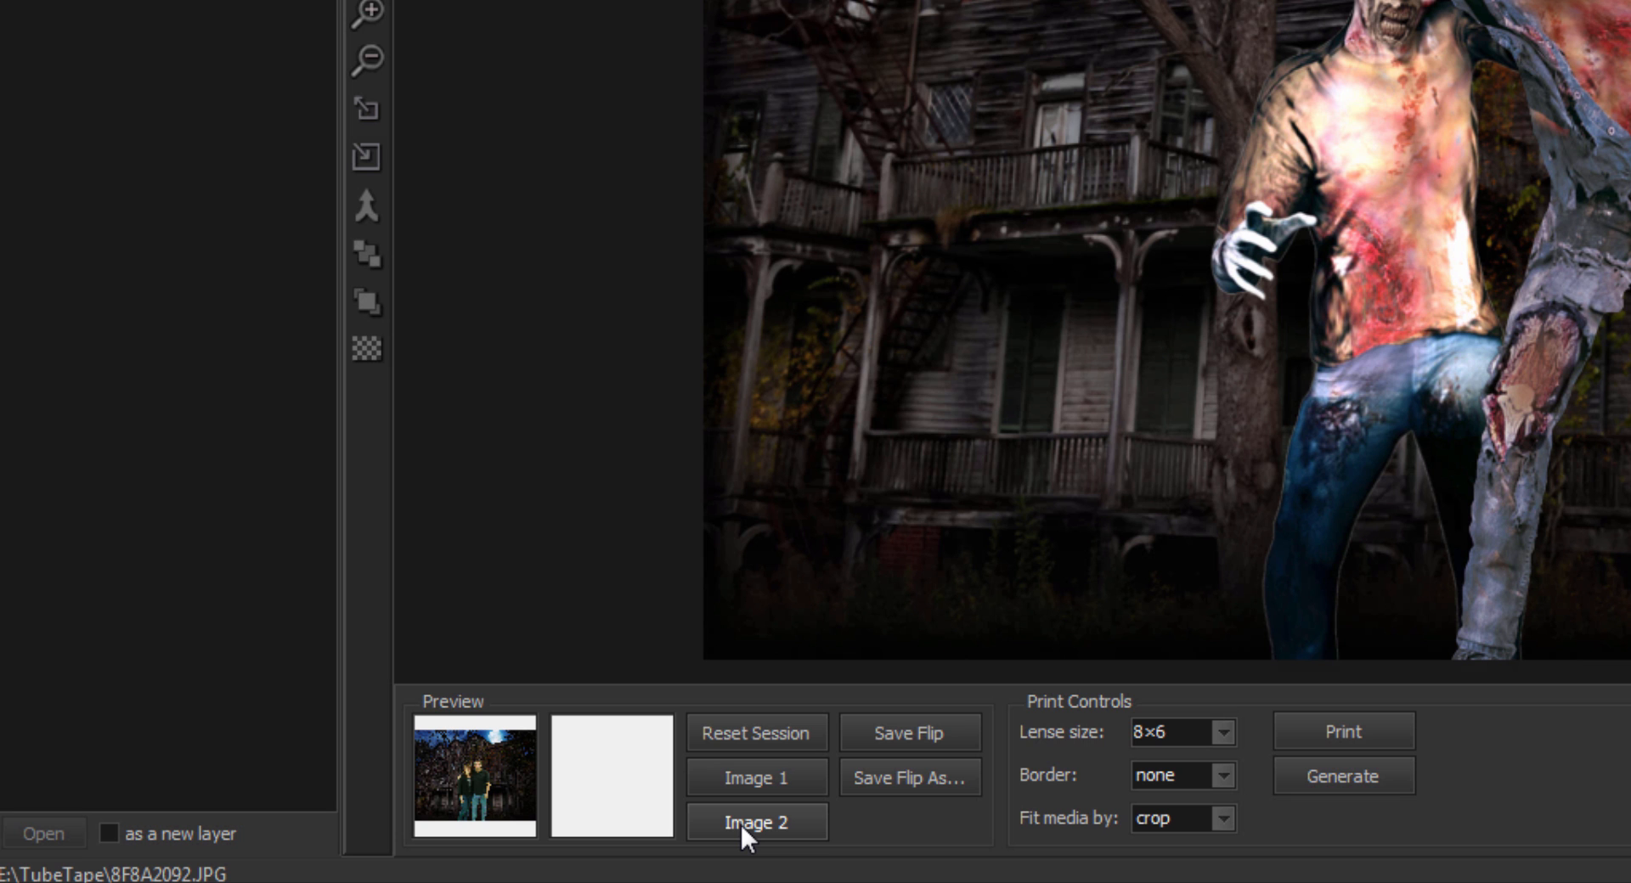
left_click(755, 822)
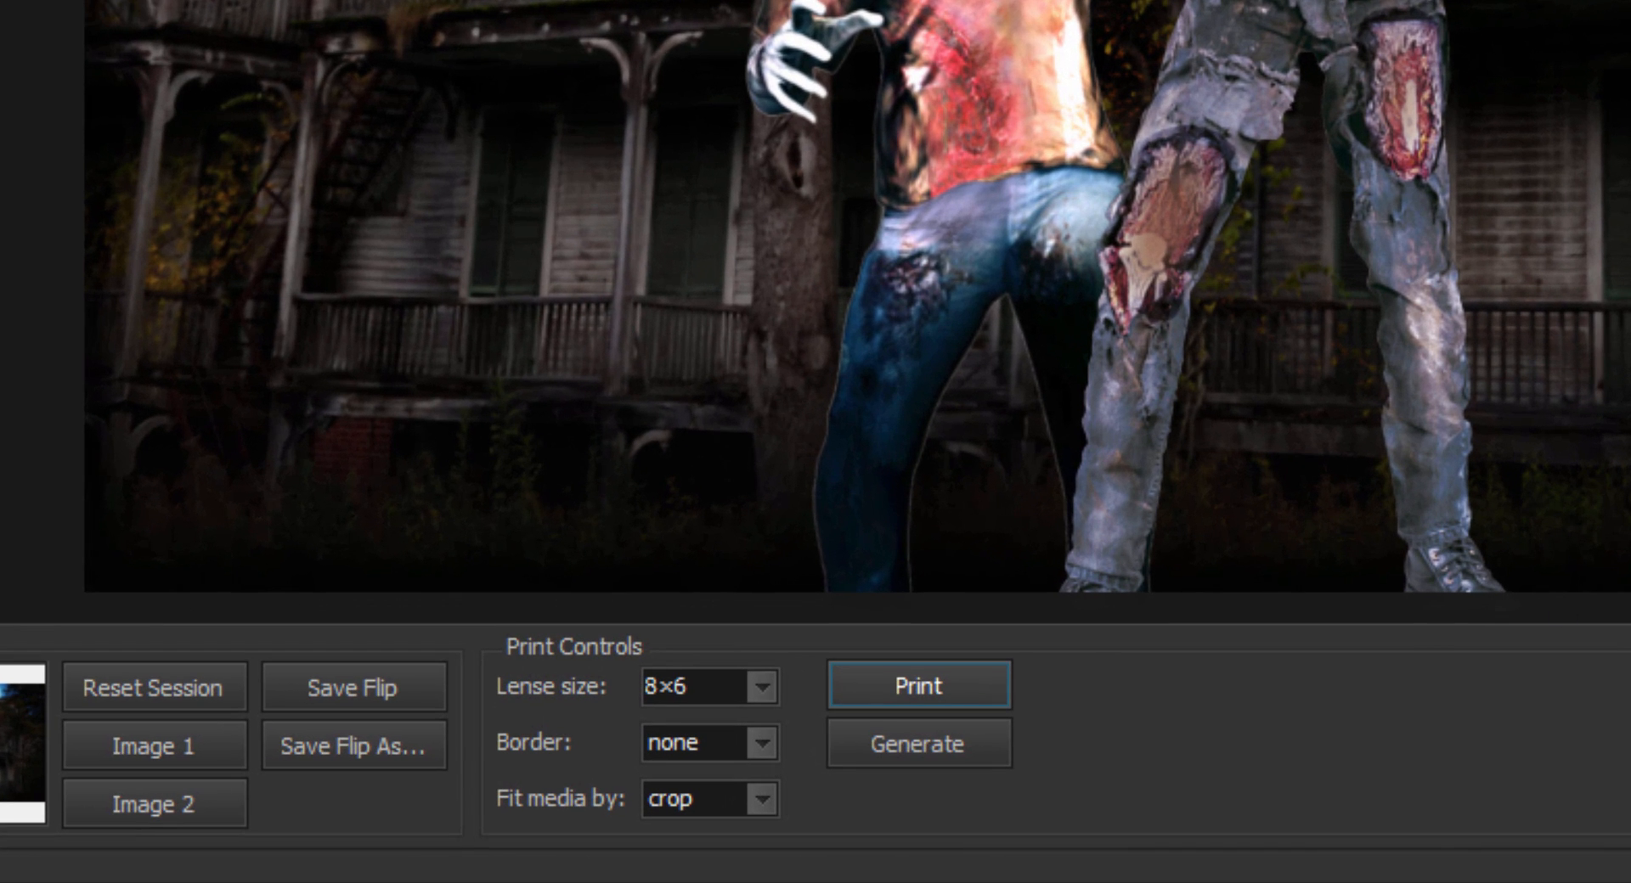
- Print one 6×8 landscape copy of the interlaced flip on the Canon printer
left_click(919, 684)
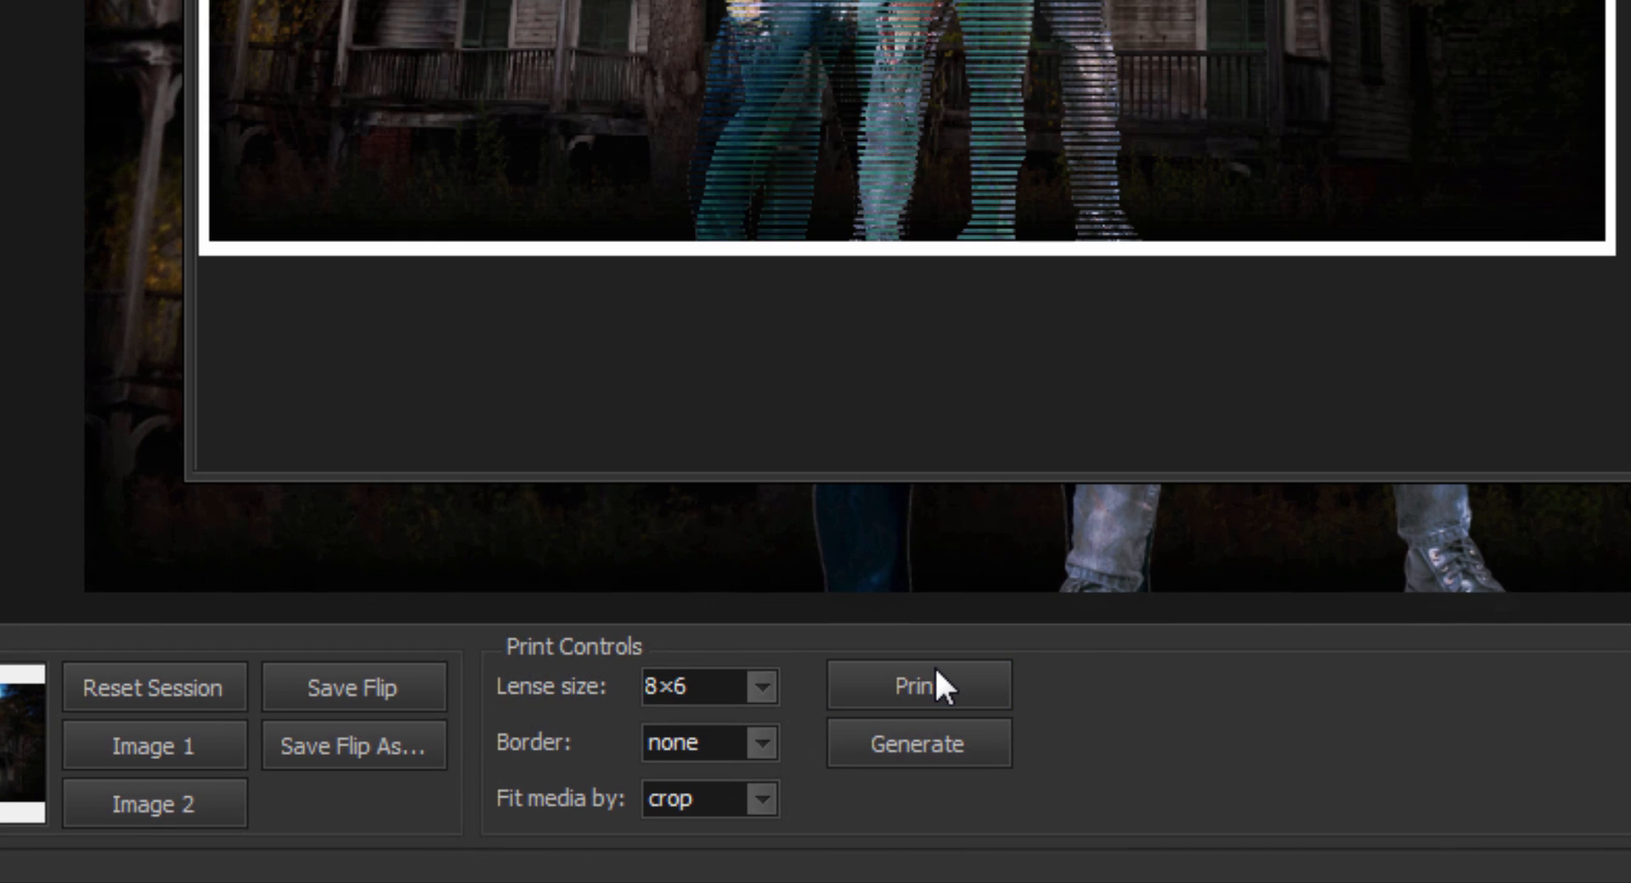
left_click(917, 686)
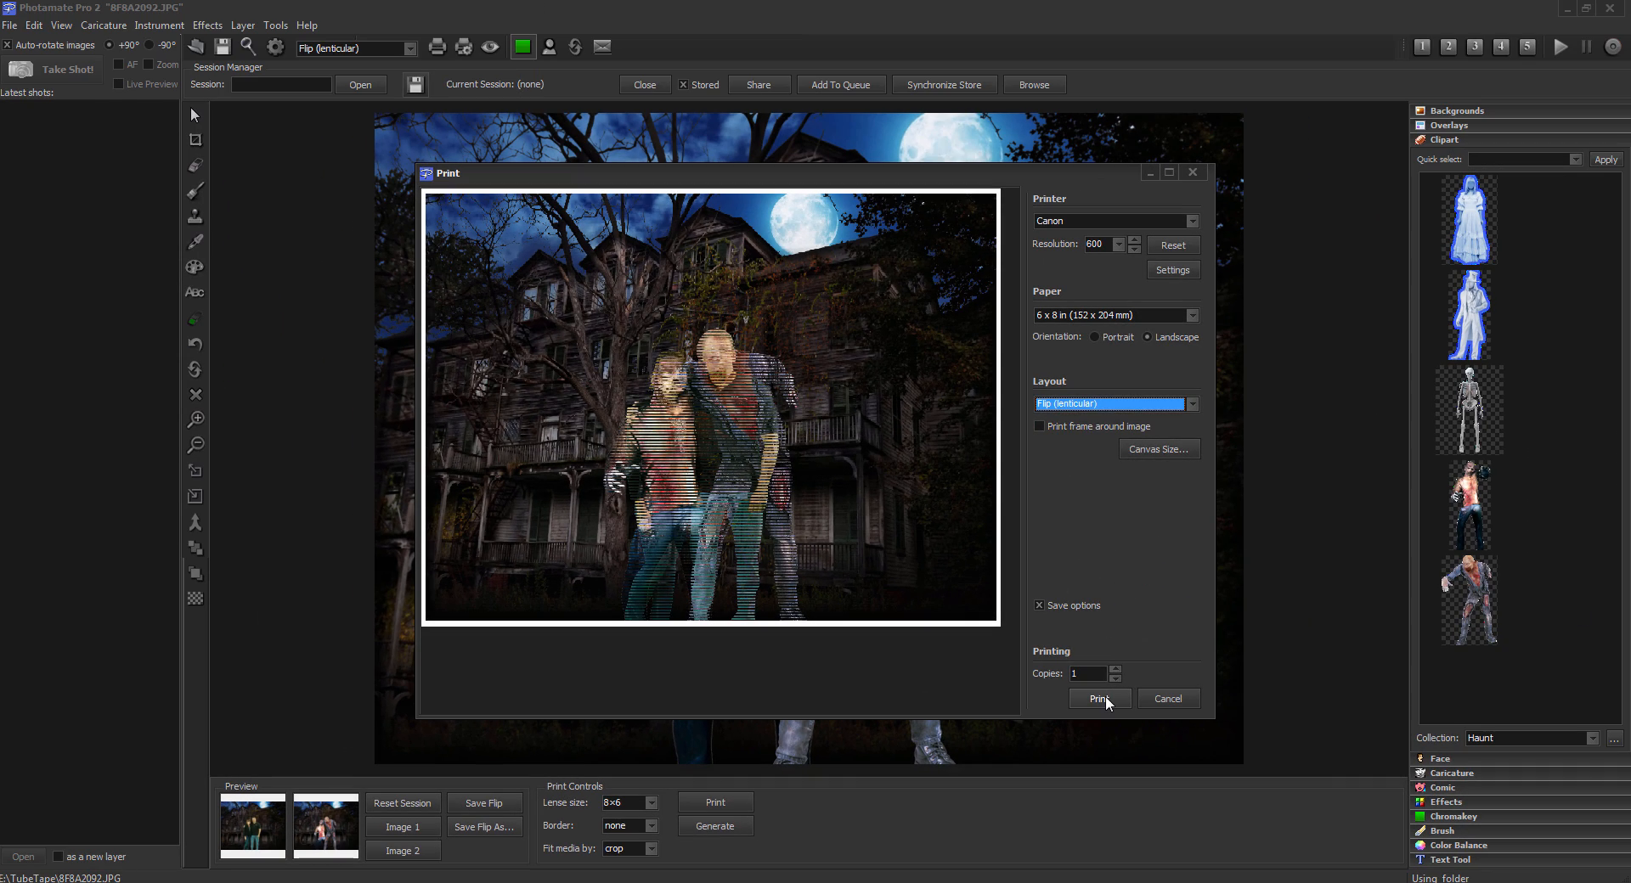
left_click(1099, 698)
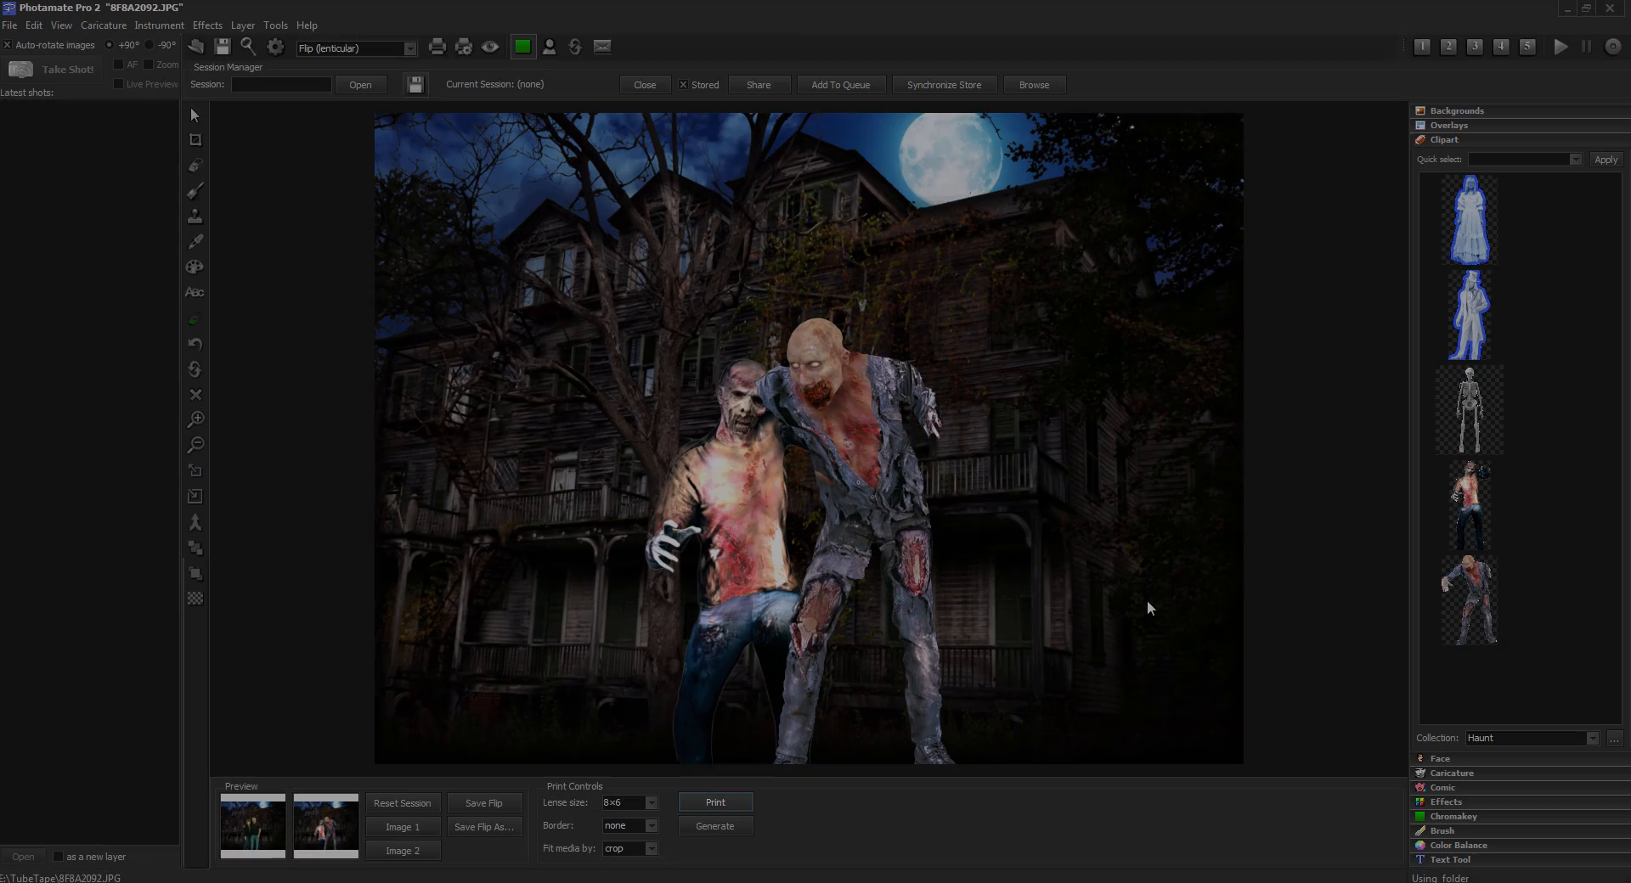